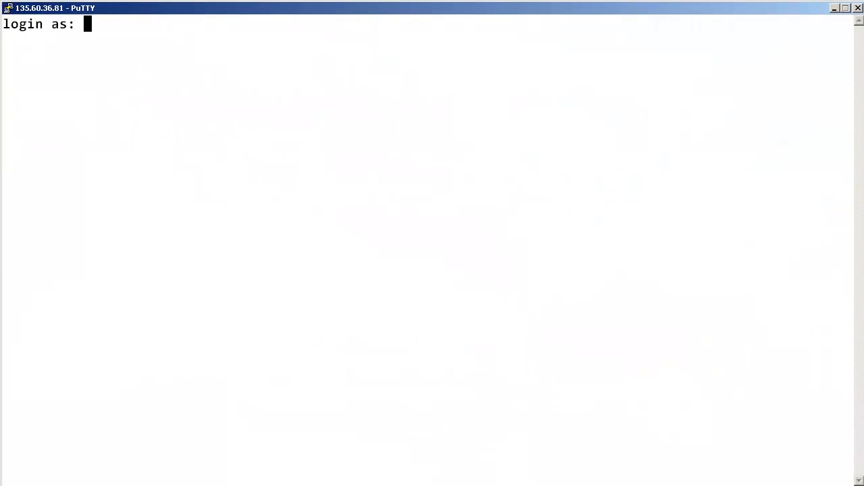
{"action": "type", "text": "admin"}
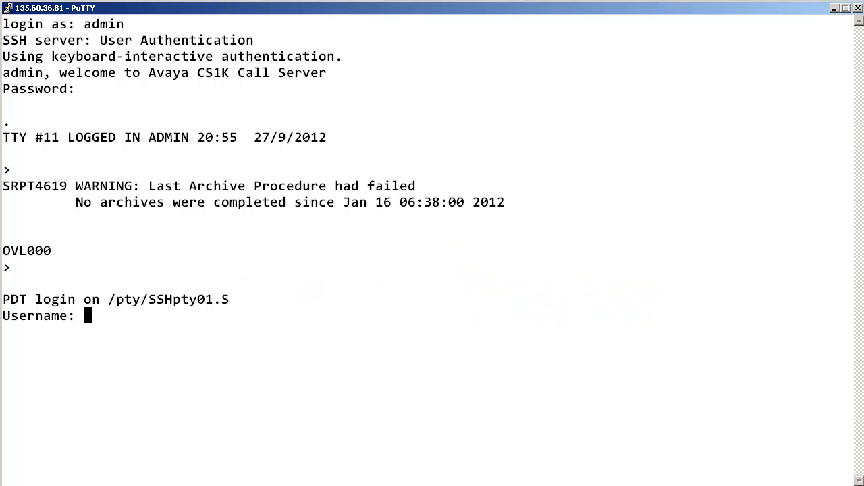
{"action": "type", "text": "admin"}
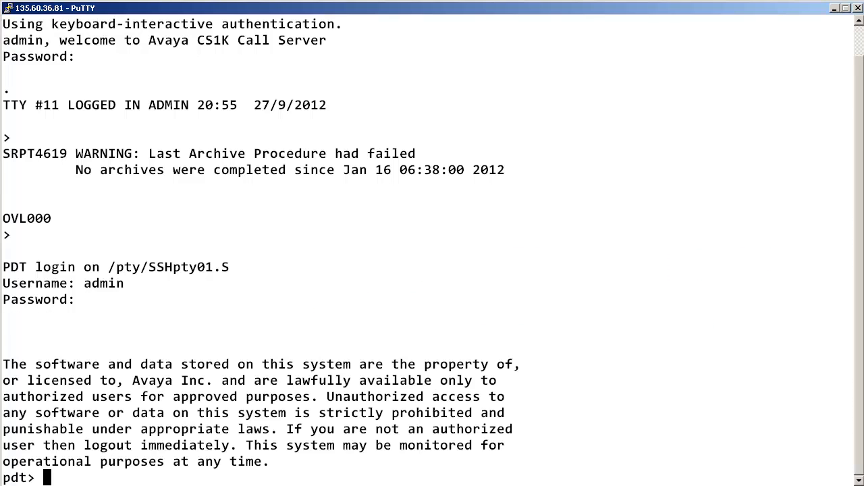
{"action": "type", "text": "l"}
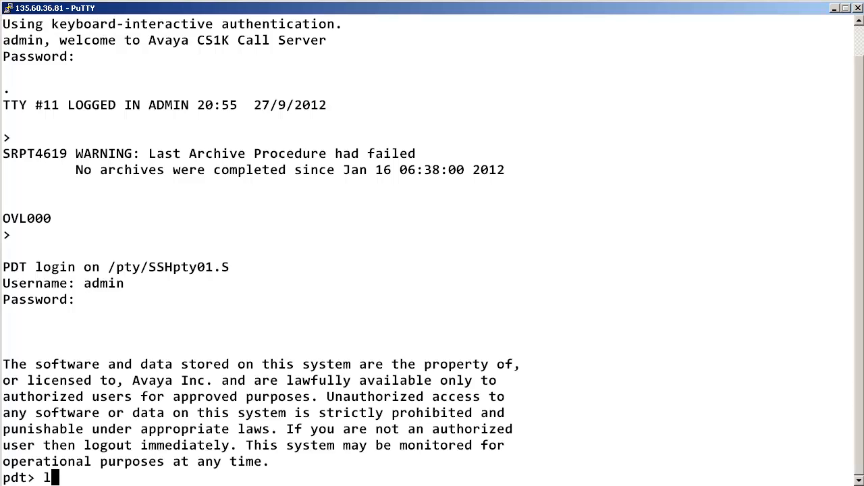
{"action": "type", "text": "s /u/patch"}
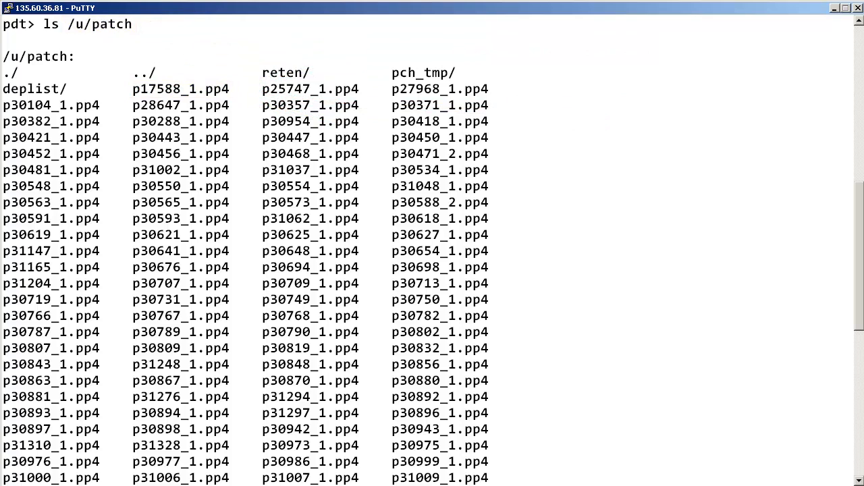
{"action": "type", "text": "pload"}
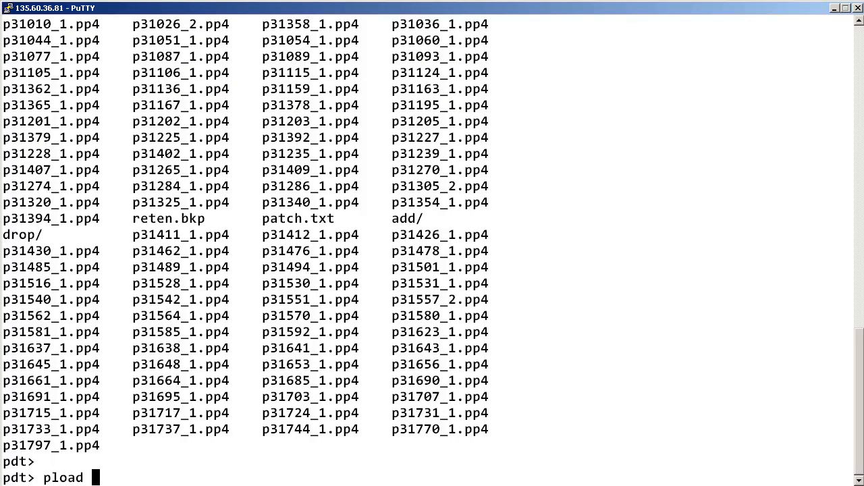
{"action": "type", "text": "p17"}
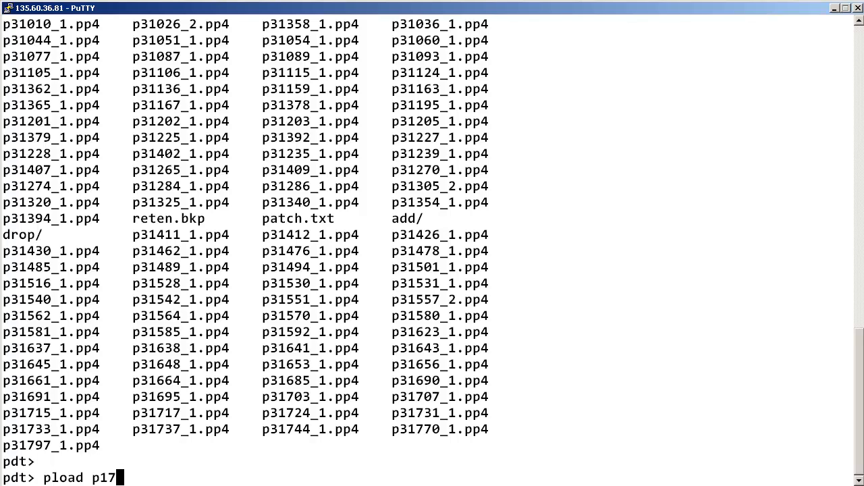
{"action": "type", "text": "588_1."}
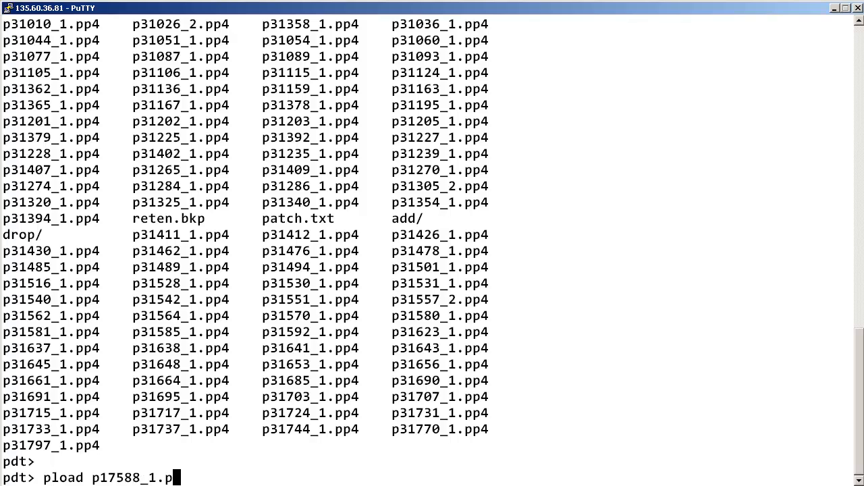
{"action": "type", "text": "p4"}
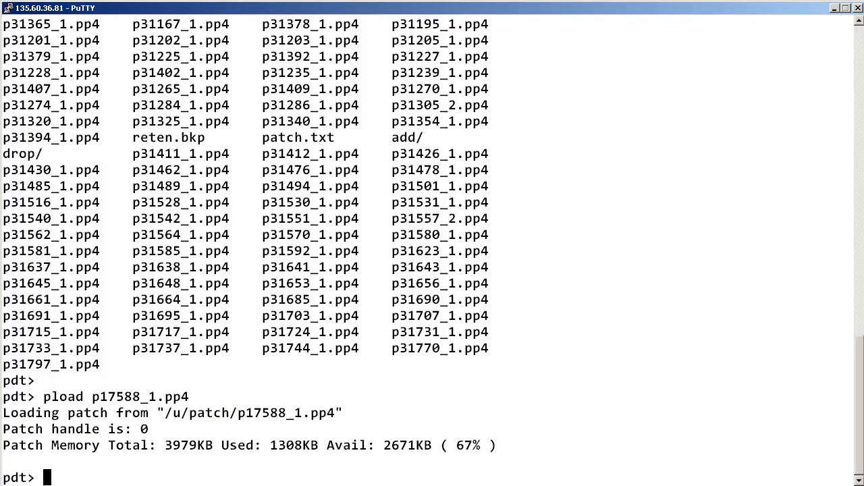
{"action": "type", "text": "plis 0"}
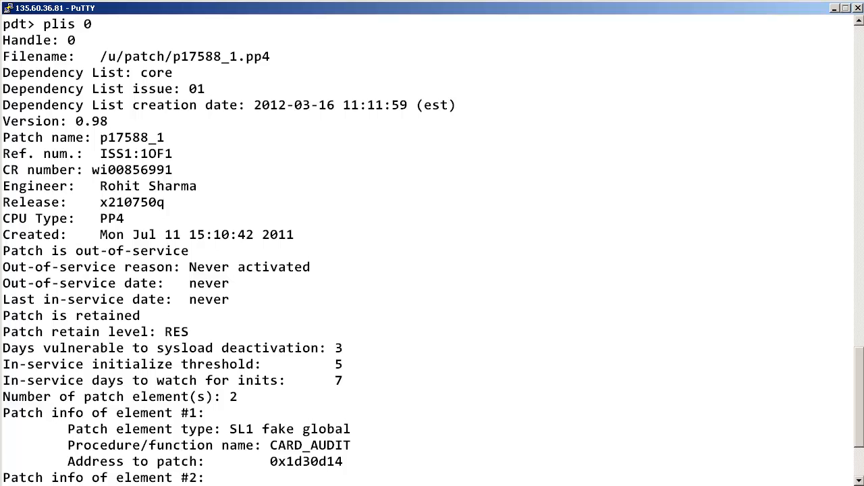
{"action": "scroll", "scroll_direction": "down", "scroll_amount": 3}
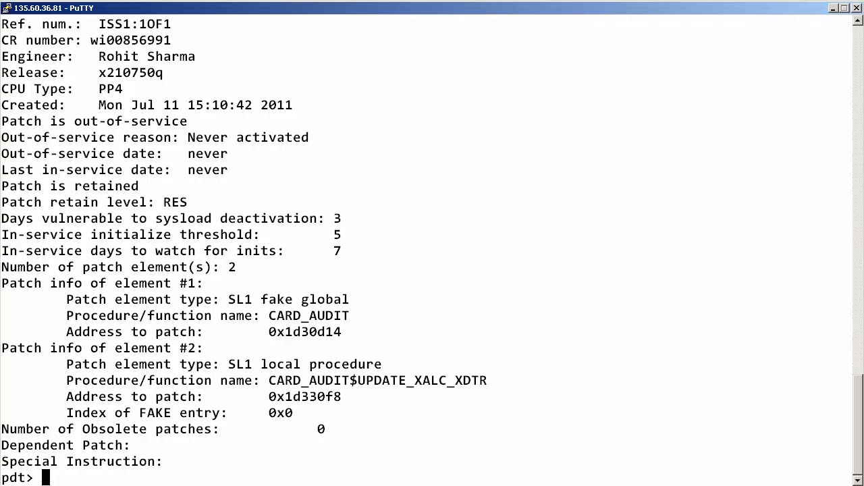
{"action": "type", "text": "pins 0"}
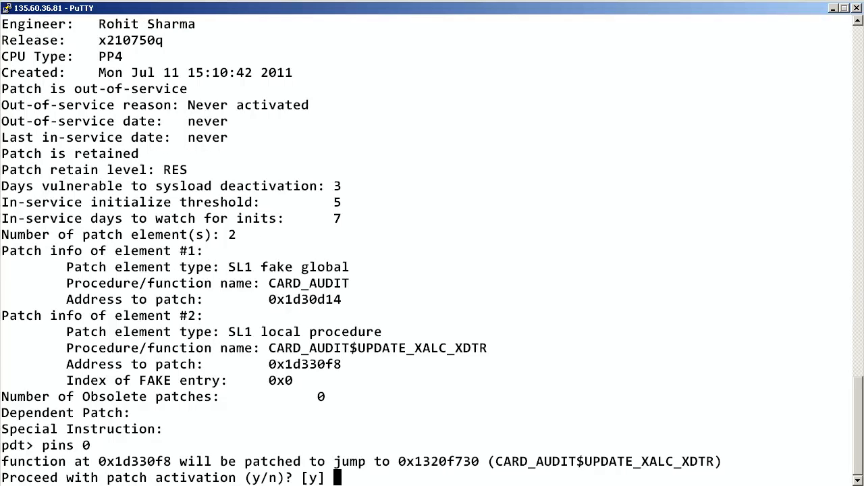
{"action": "type", "text": "y"}
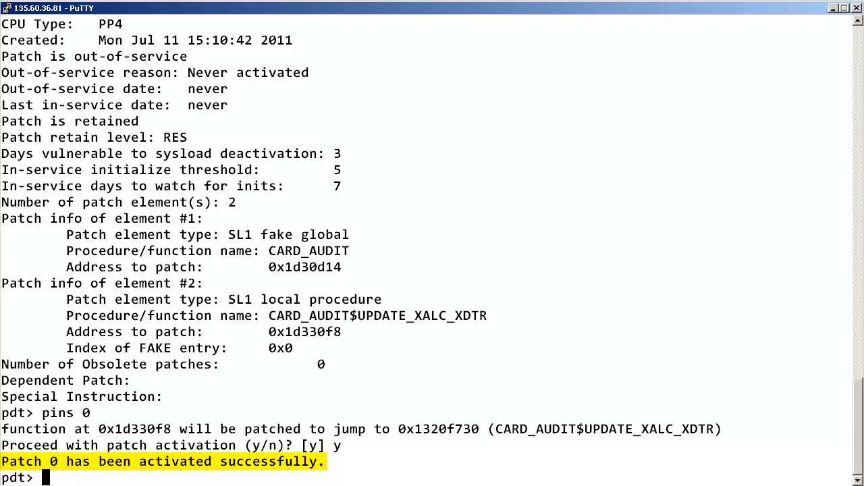
{"action": "type", "text": "pstat"}
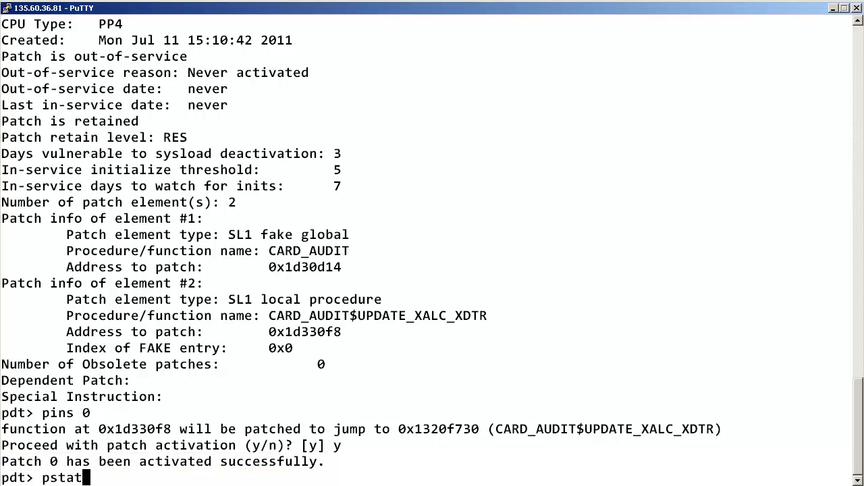
{"action": "type", "text": "0"}
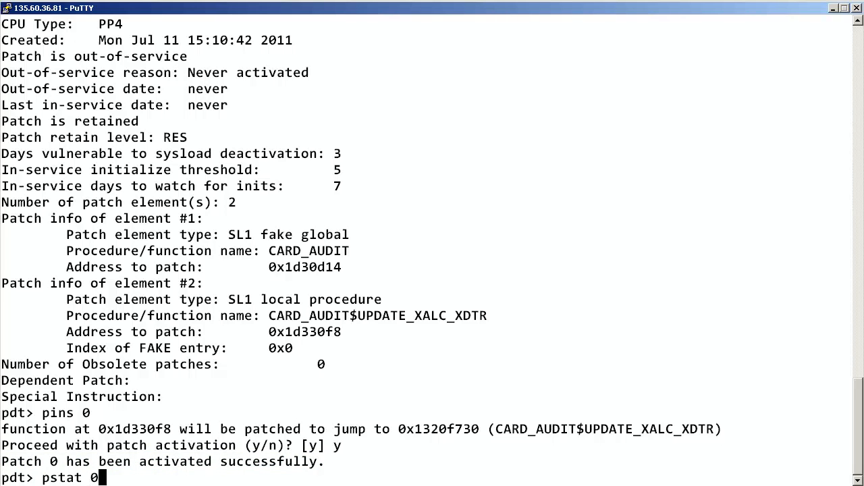